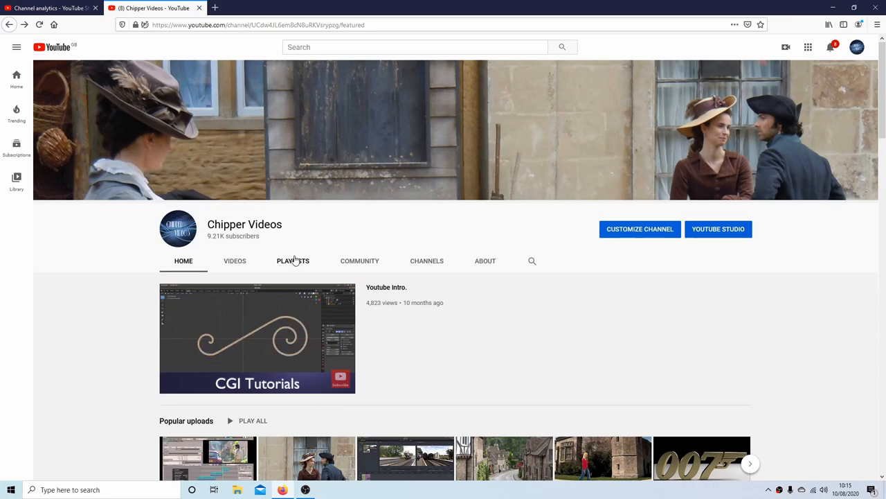
Show the YouTube channel's Playlists list and browse down through it
left_click(293, 260)
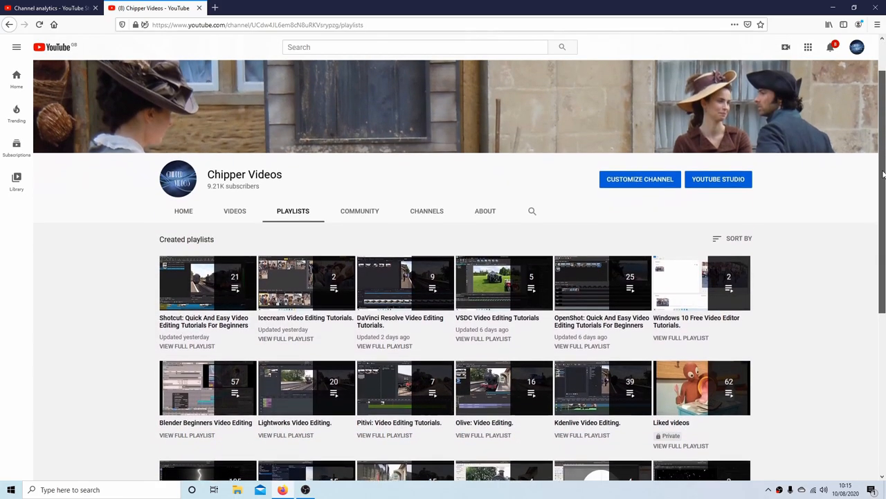
scroll("down", 3)
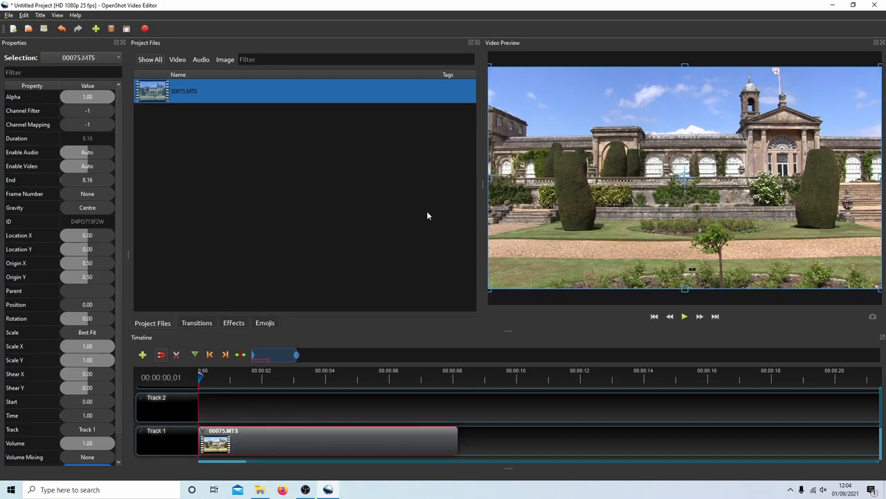
mouse_move(447, 230)
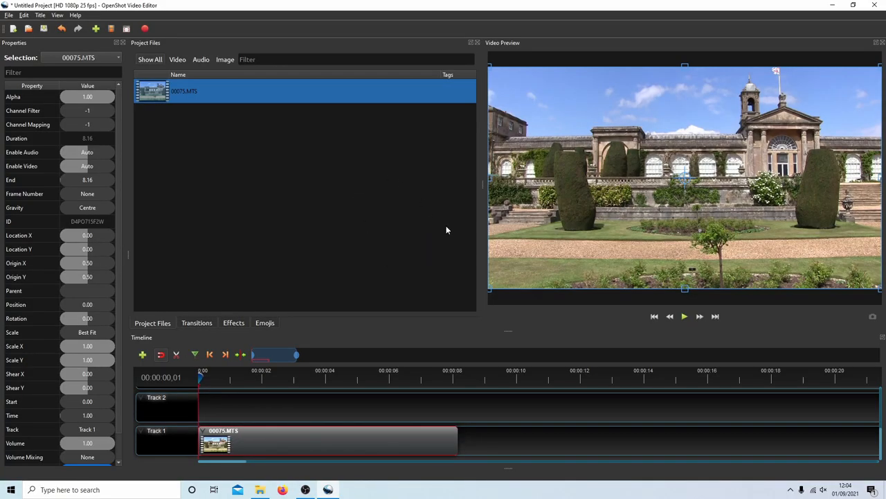
mouse_move(422, 237)
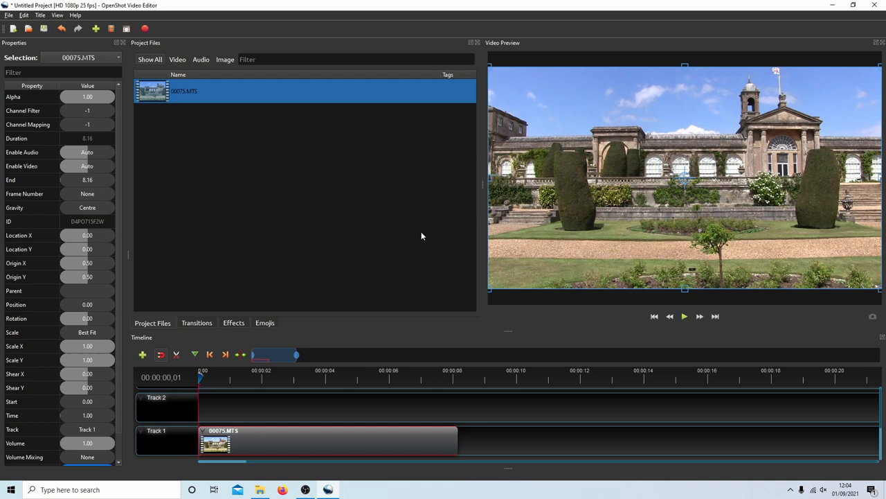
mouse_move(395, 215)
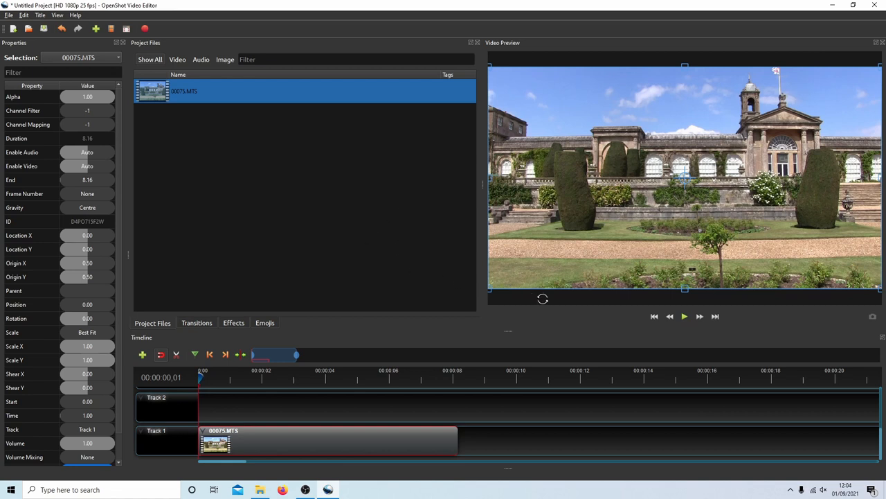
mouse_move(234, 330)
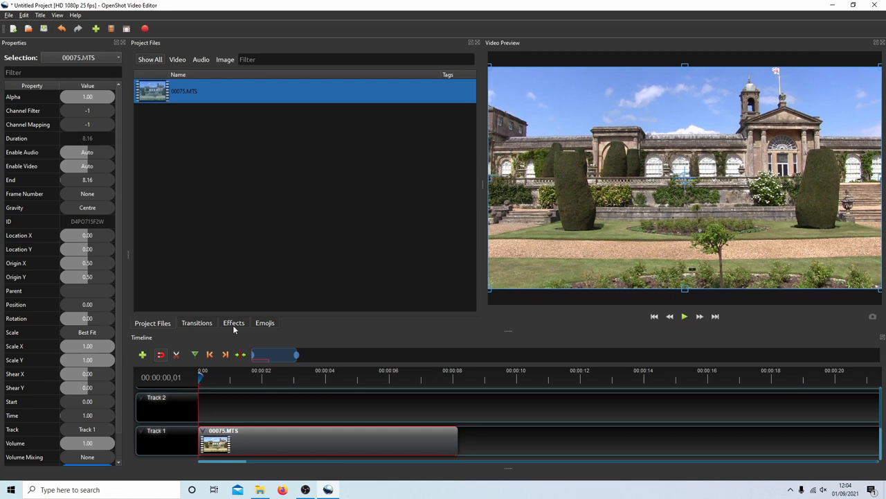
mouse_move(308, 257)
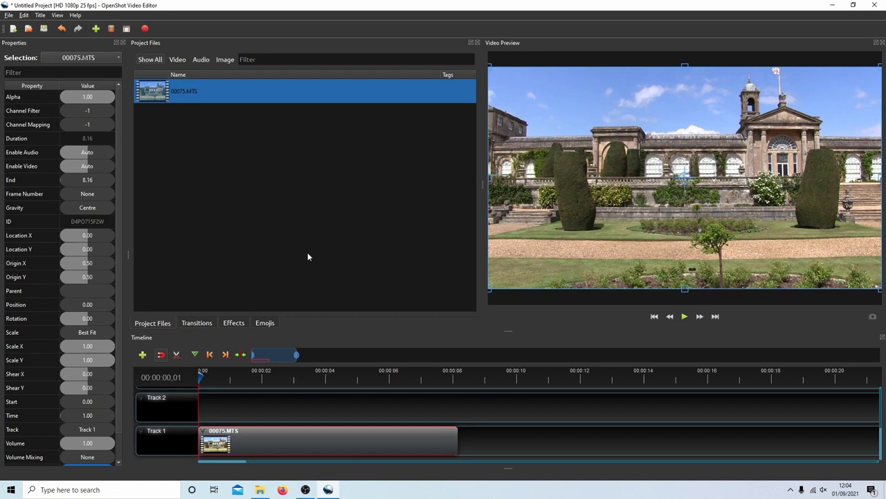
mouse_move(244, 432)
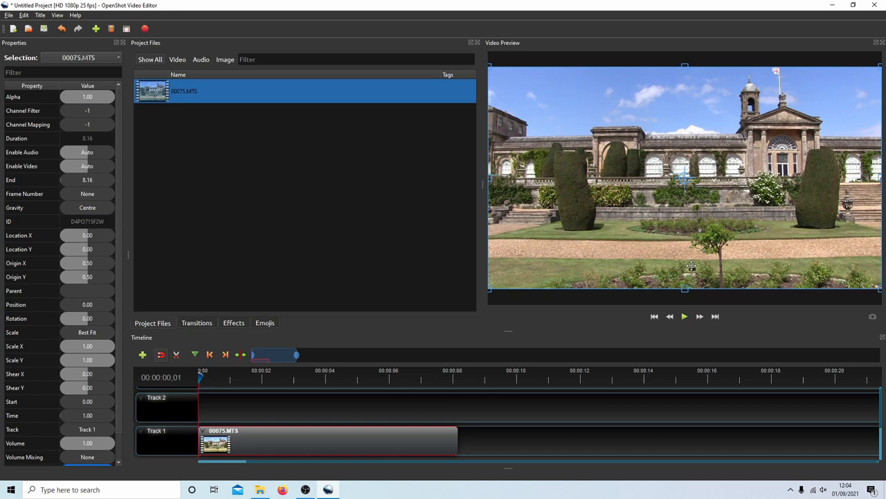
left_click(684, 316)
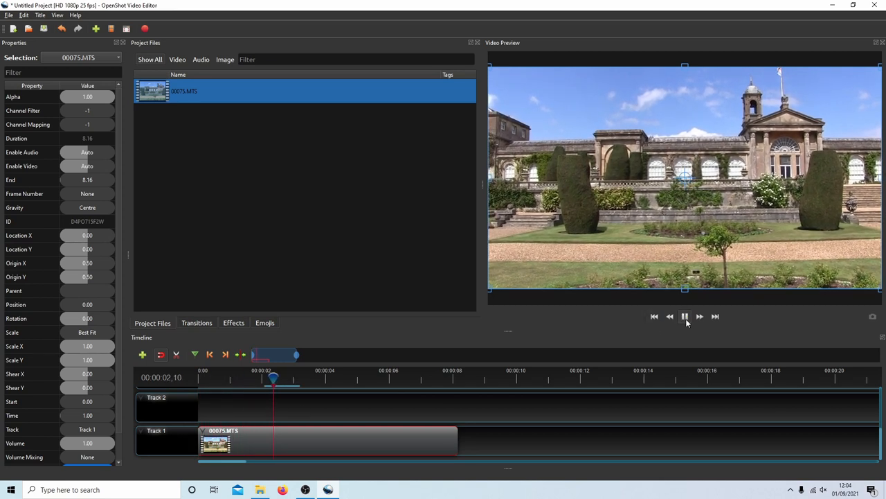
left_click(684, 317)
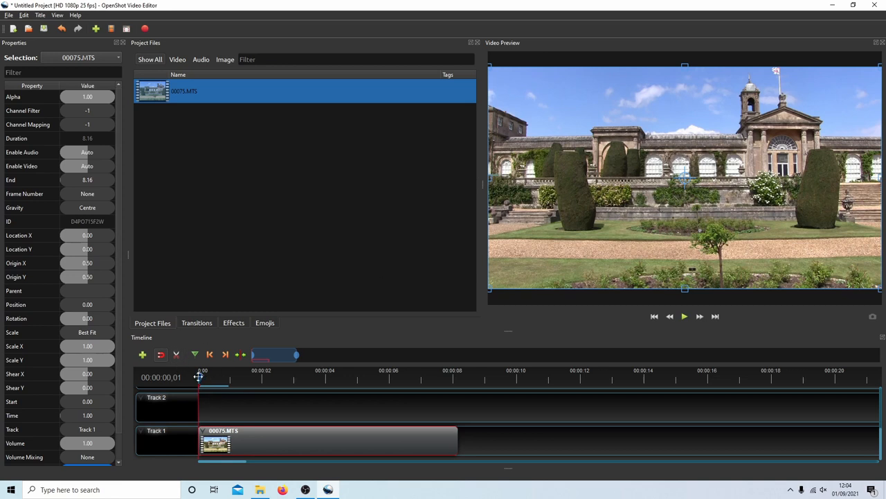
mouse_move(263, 289)
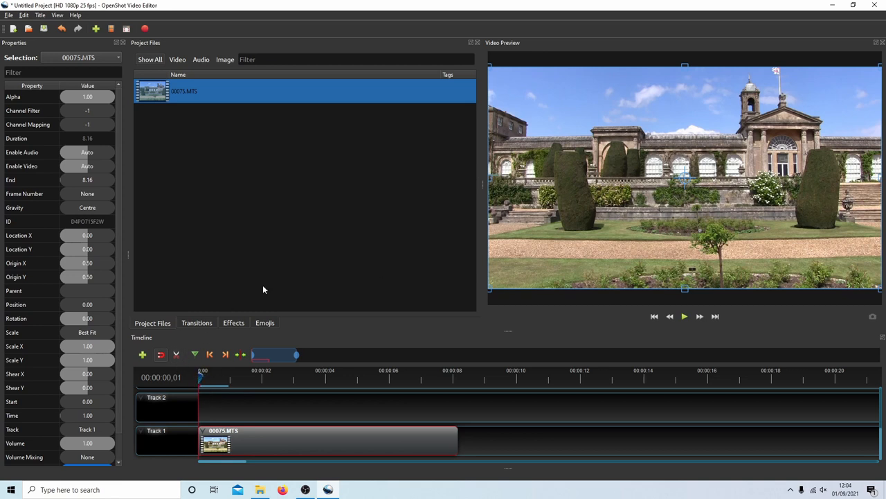
Show the video effects list and scroll it down to the Stabilizer entry
left_click(234, 322)
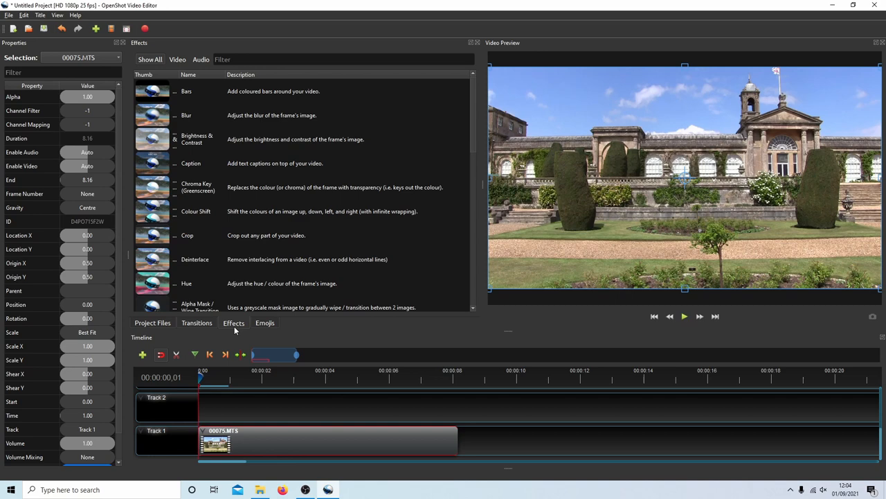
scroll("down", 3)
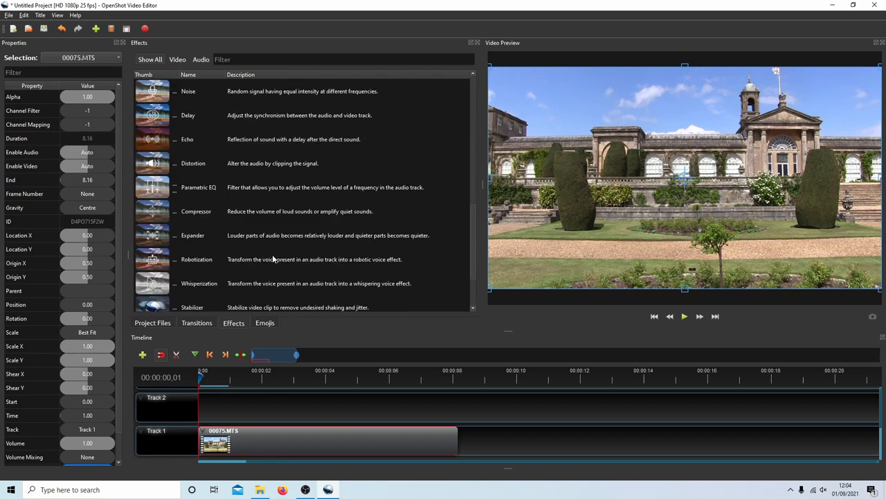
scroll("down", 3)
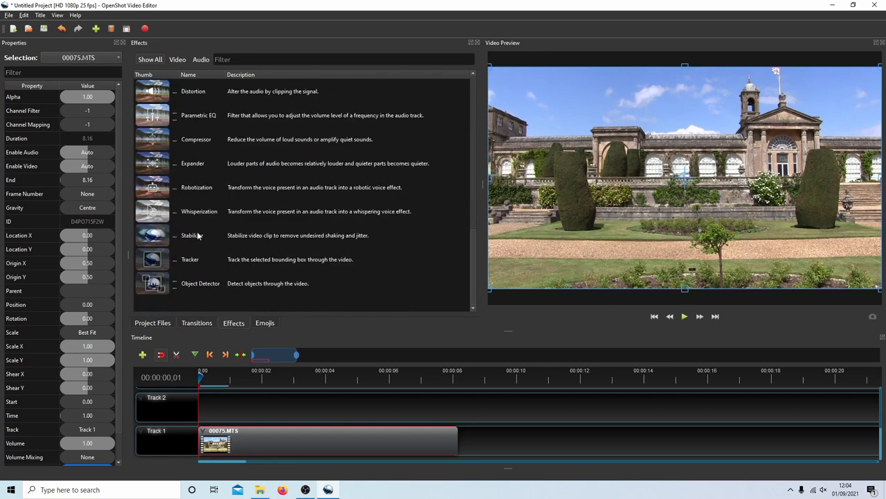
mouse_move(226, 237)
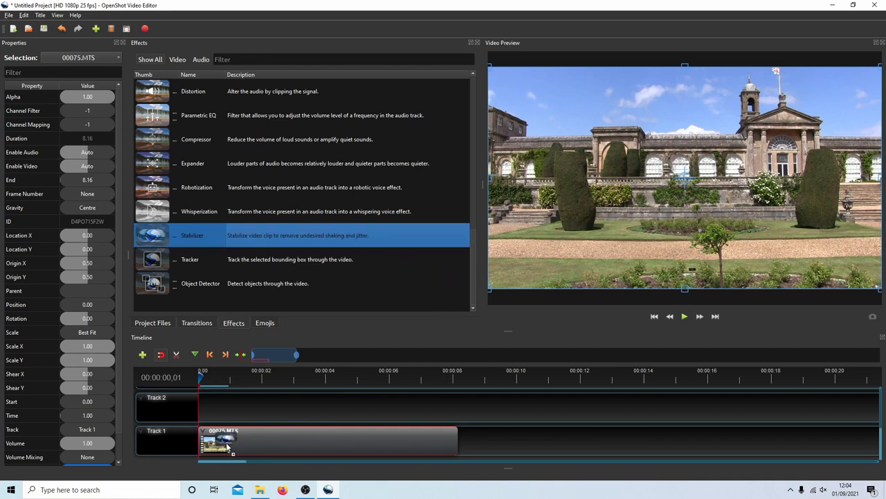
Add Stabilizer to the Track 1 clip and process it with smoothing window 30.00
double_click(193, 235)
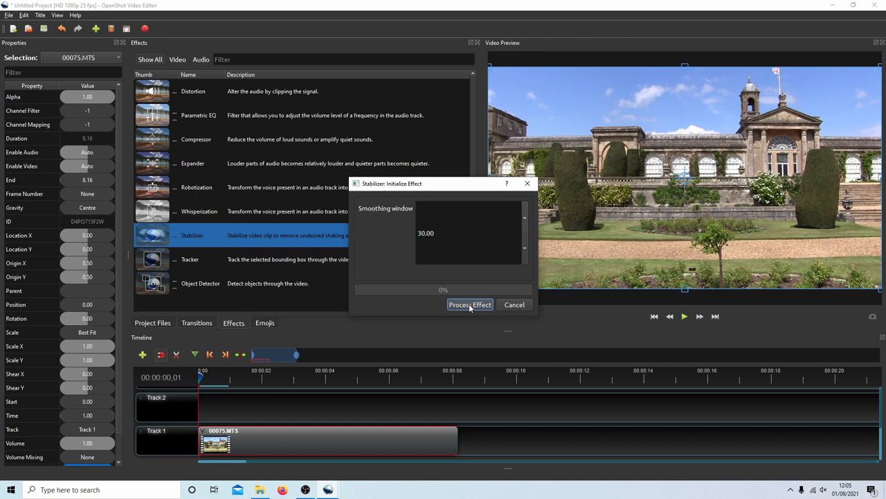
left_click(470, 304)
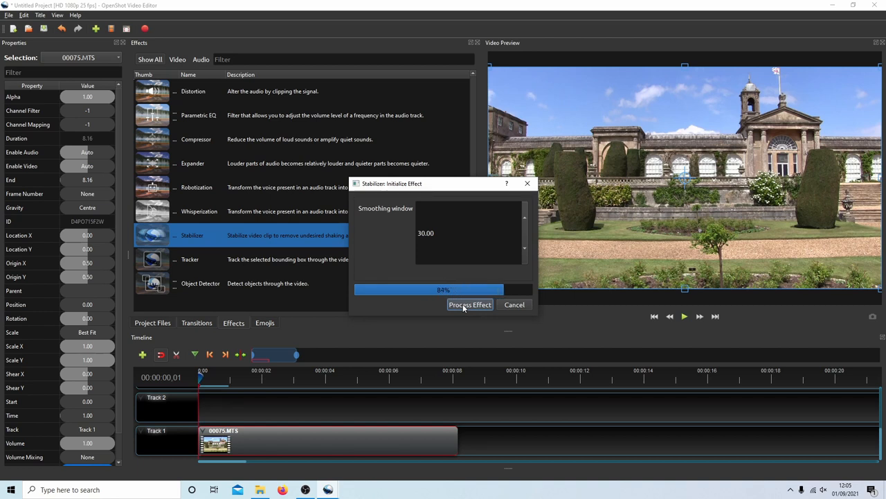
left_click(470, 305)
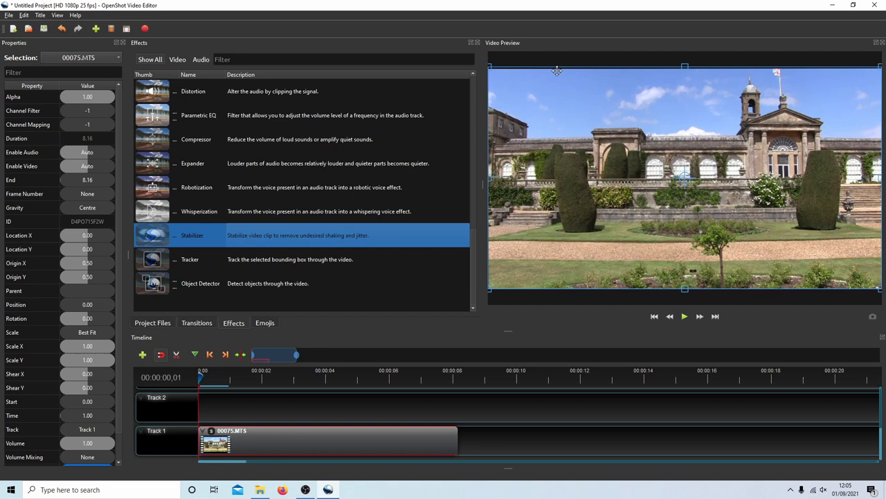
mouse_move(520, 72)
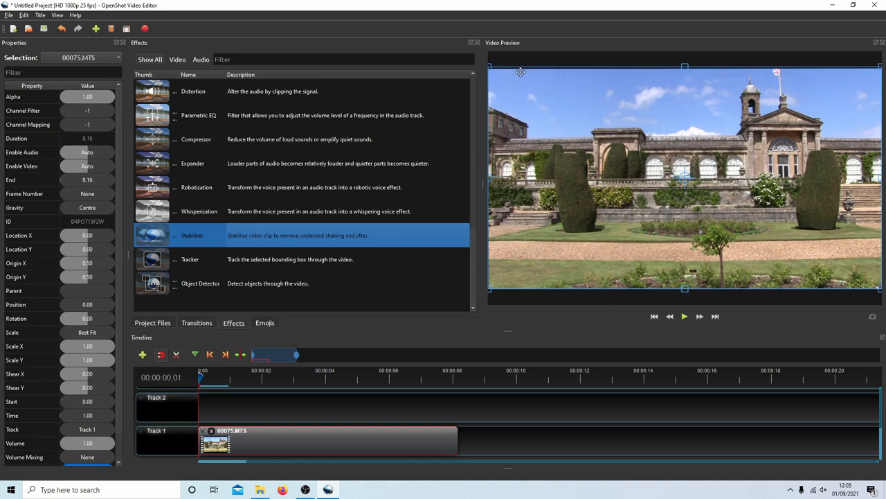
mouse_move(525, 71)
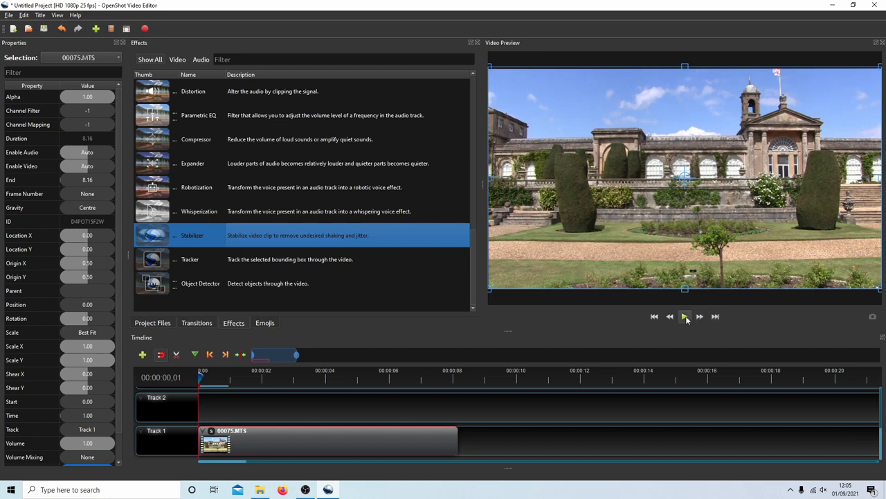
left_click(685, 316)
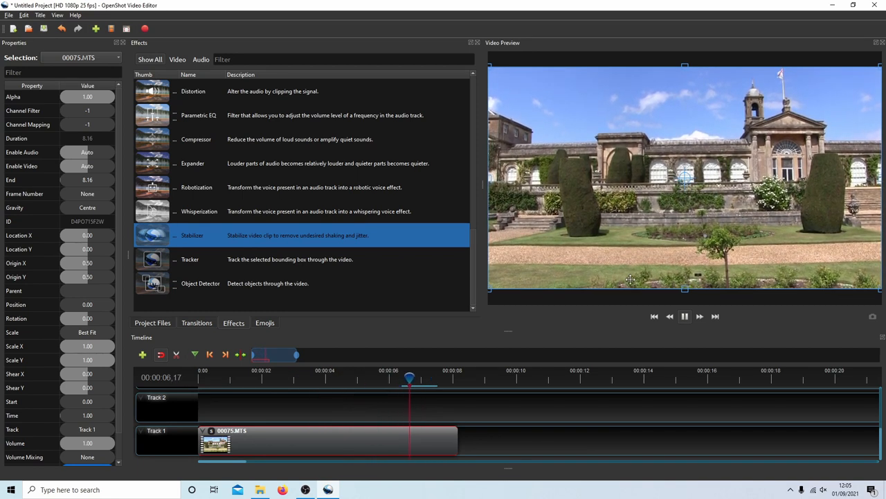
left_click(684, 316)
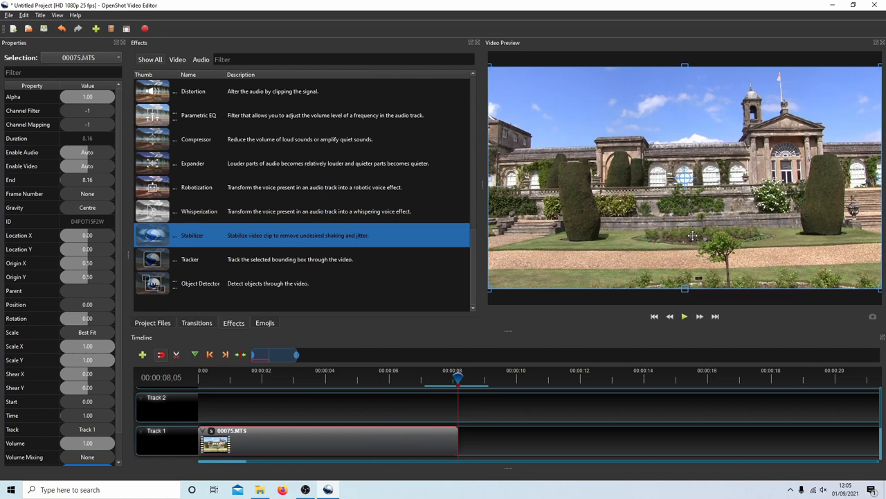
mouse_move(591, 283)
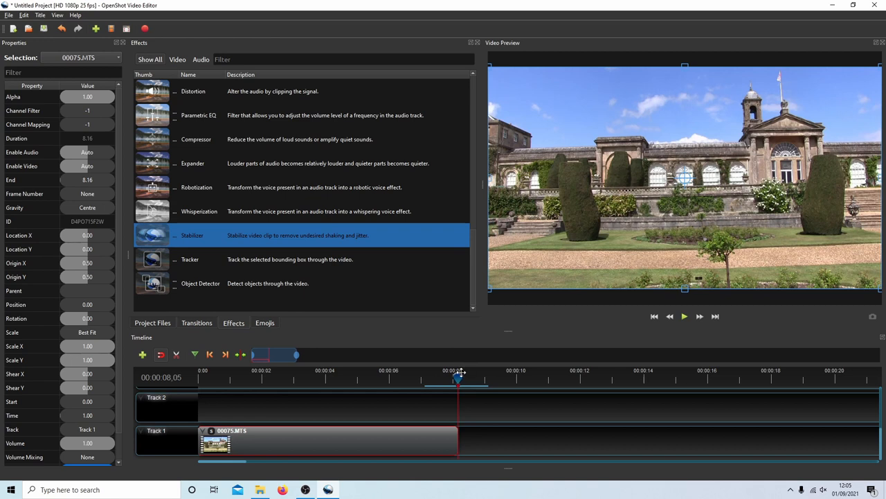
mouse_move(502, 323)
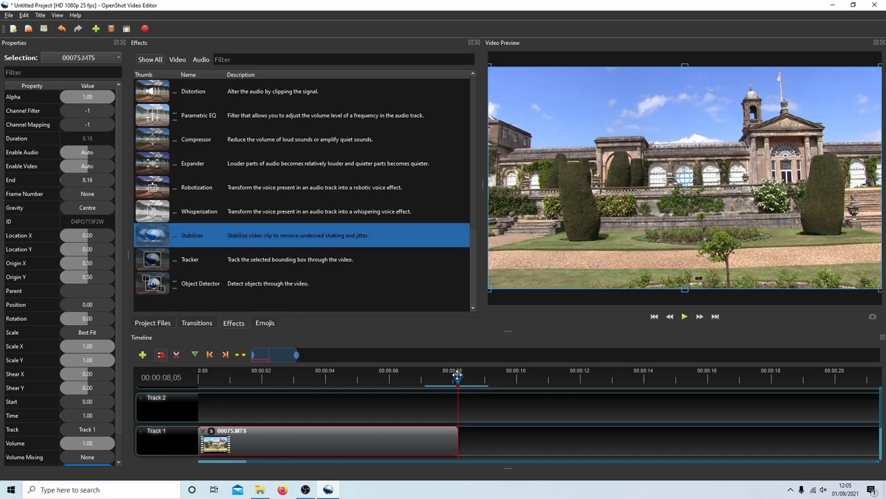
mouse_move(455, 374)
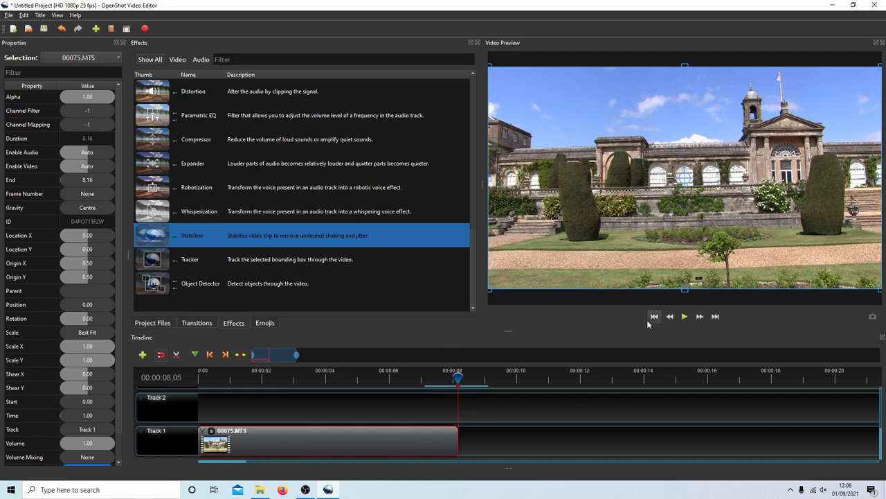
Return the playhead to the start and remove the clip's Stabilizer effect via its S badge
left_click(654, 316)
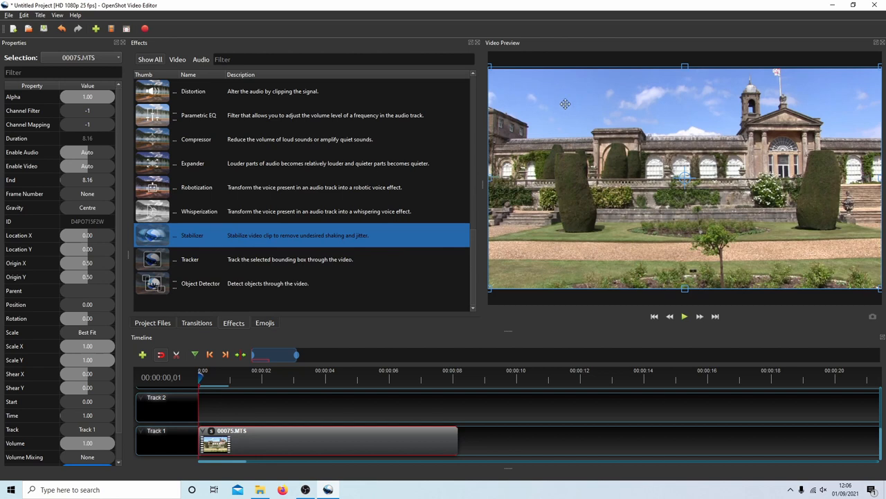
mouse_move(568, 100)
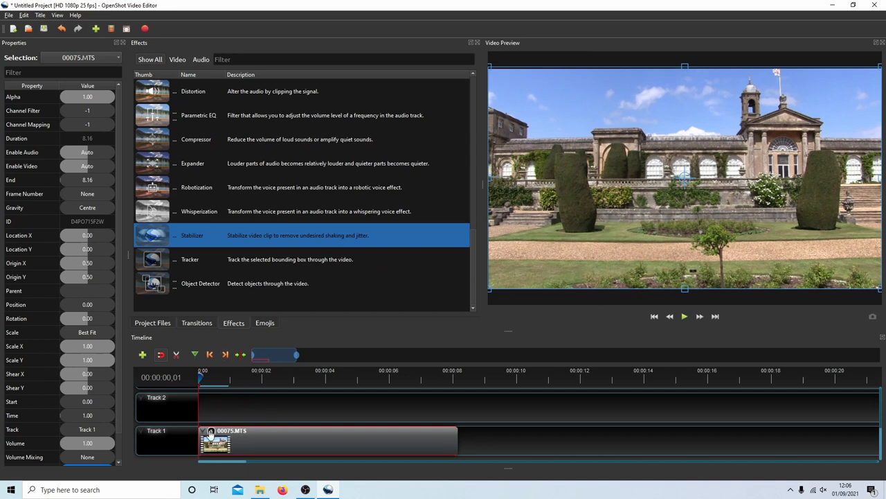
mouse_move(211, 433)
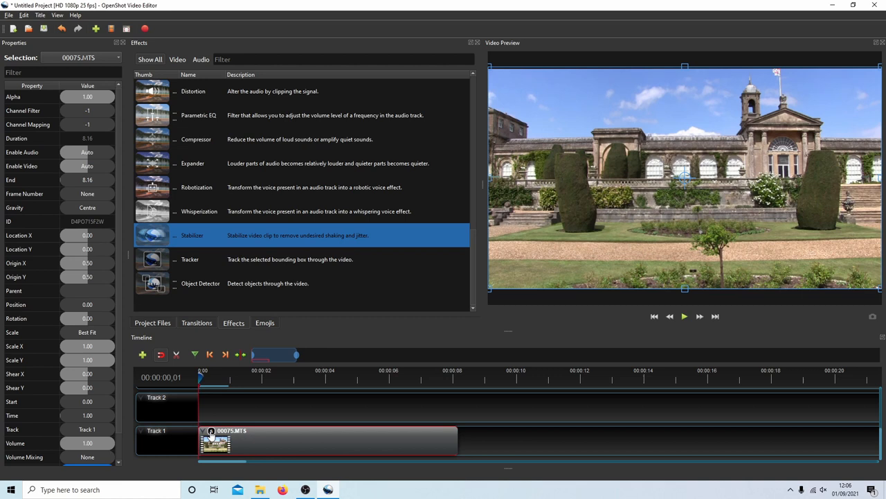
right_click(211, 440)
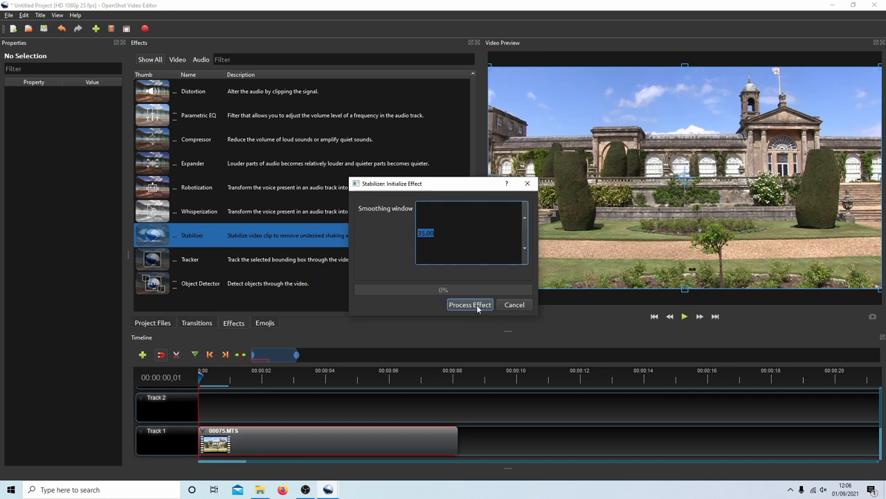
Process the reapplied Stabilizer on the clip with smoothing window 35.00
left_click(470, 305)
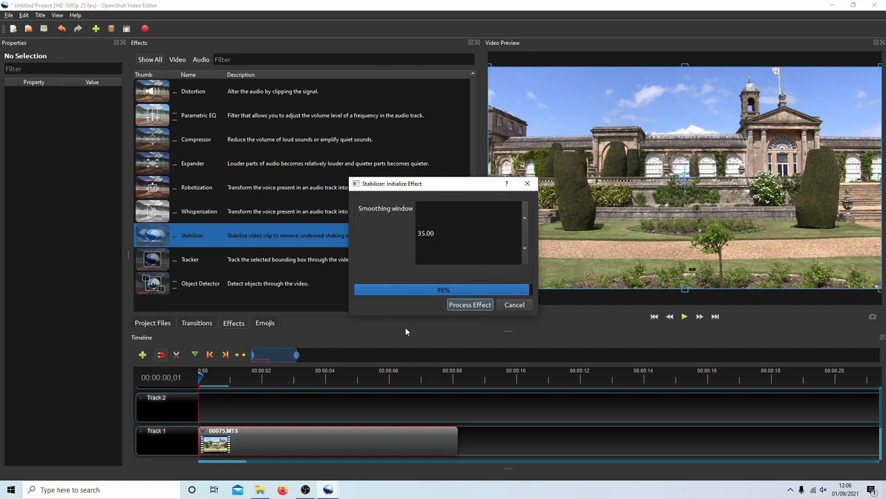
left_click(470, 304)
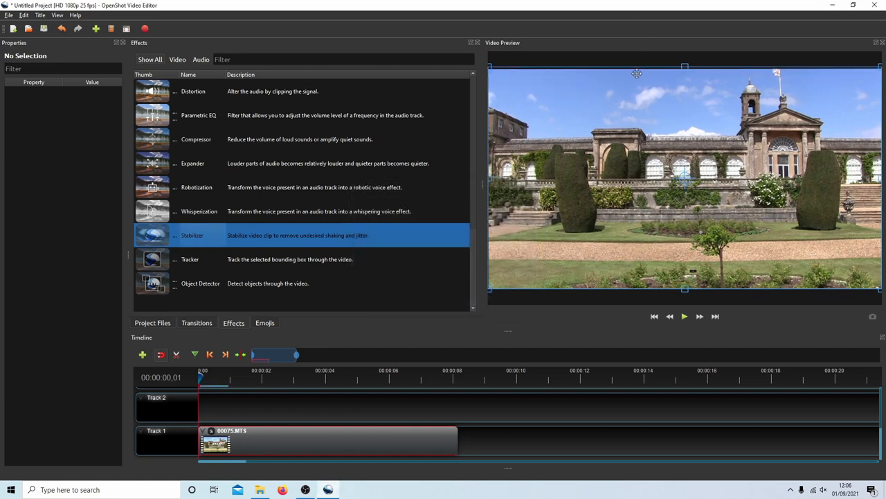
left_click(684, 316)
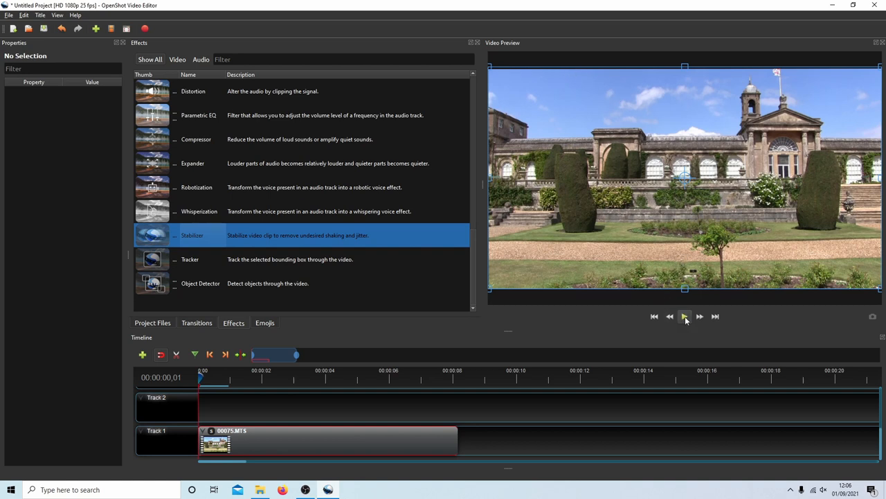
left_click(684, 316)
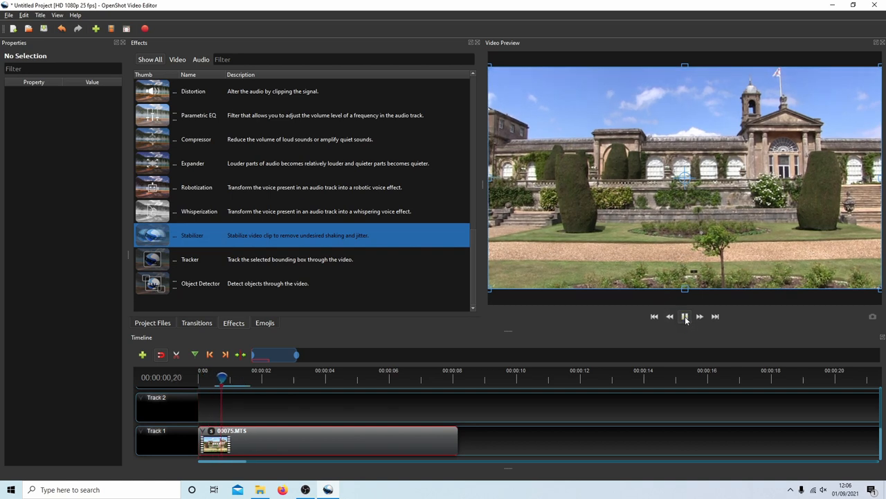
left_click(684, 317)
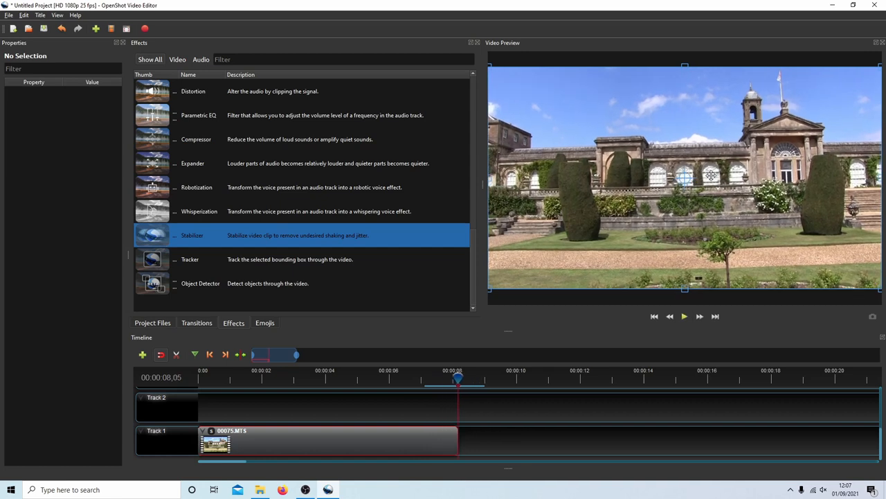
left_click(653, 316)
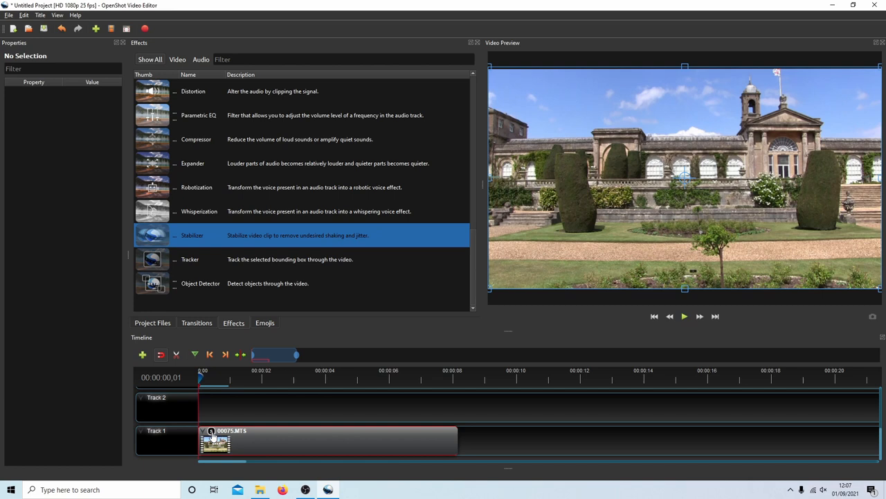
Show the Stabilizer properties, including Zoom, for the Track 1 clip from its effect badge
right_click(212, 431)
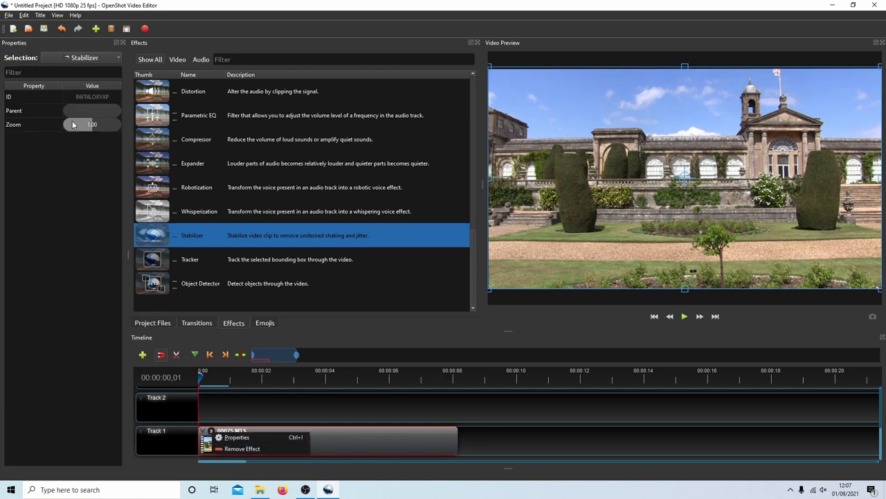
mouse_move(126, 253)
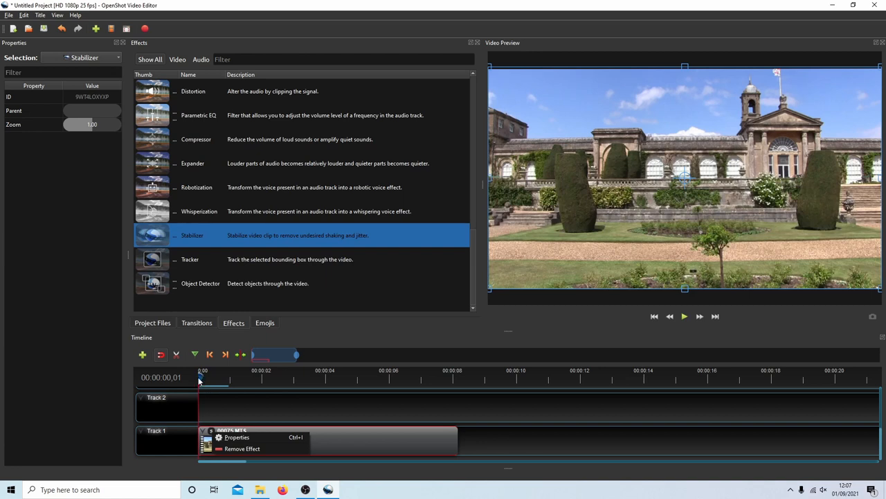
mouse_move(468, 416)
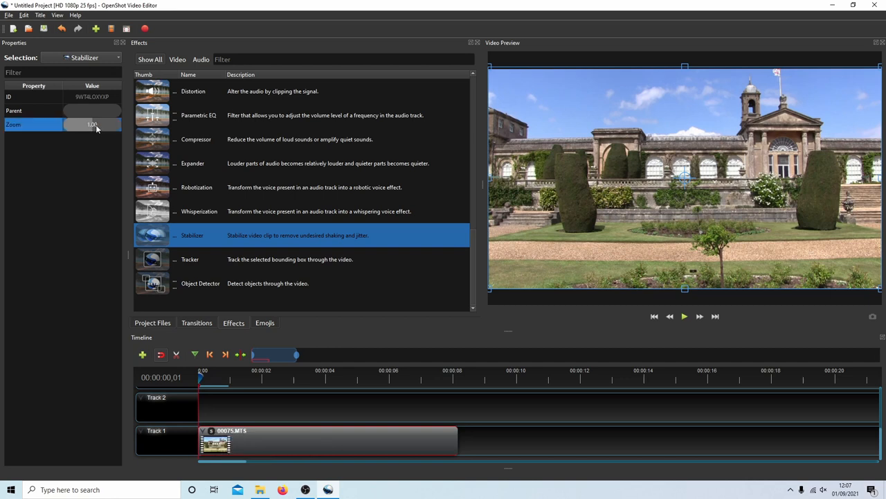
Set Stabilizer Zoom to 1.20, then down to 1.10, and play the clip to check the borders
left_click(92, 124)
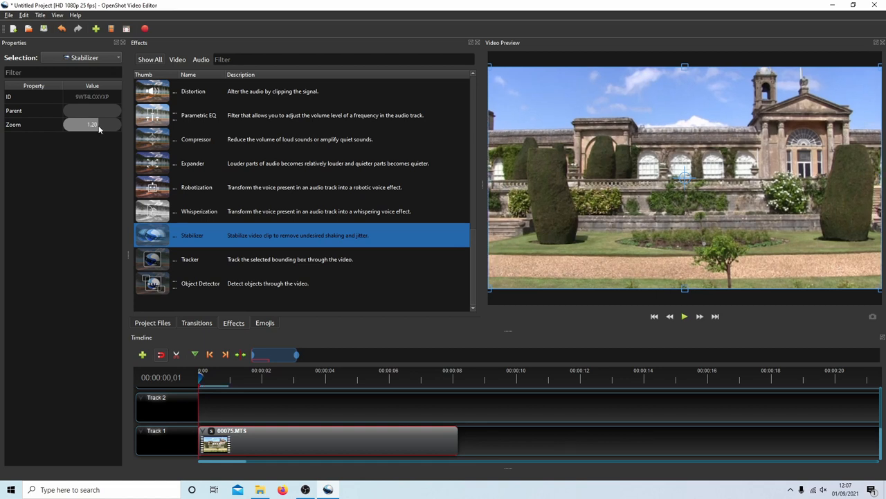
left_click_drag(99, 124, 92, 124)
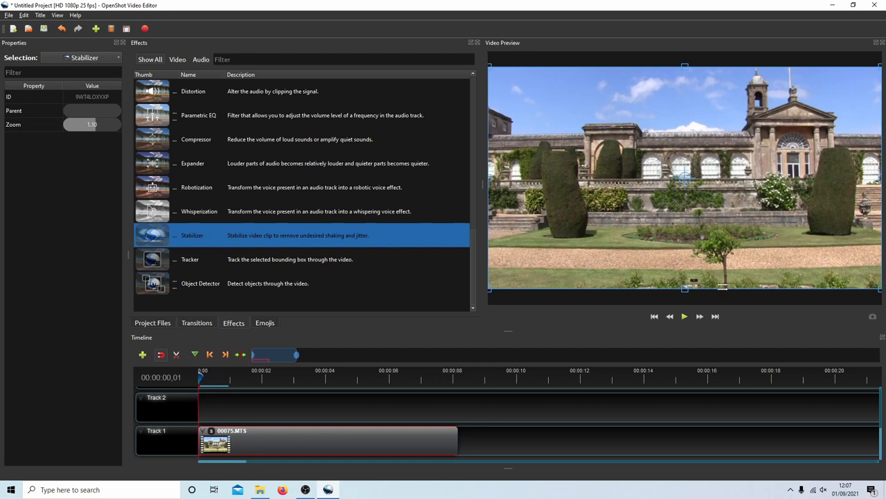
left_click(683, 316)
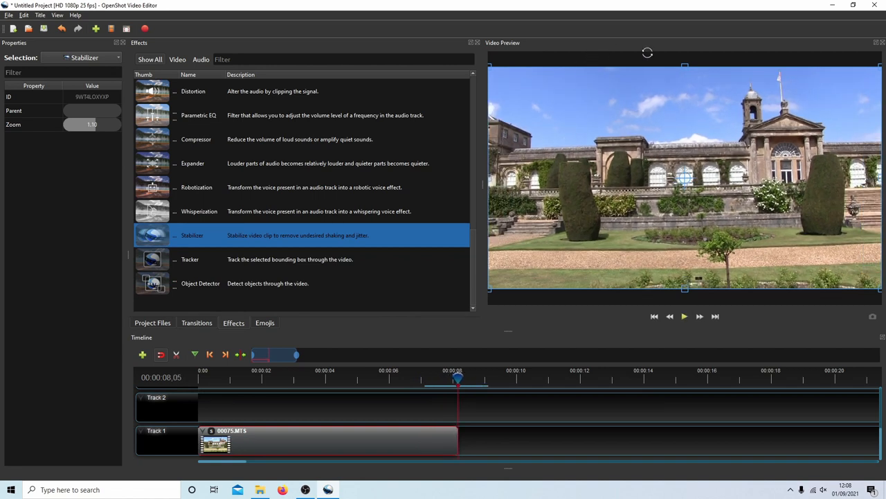
mouse_move(672, 129)
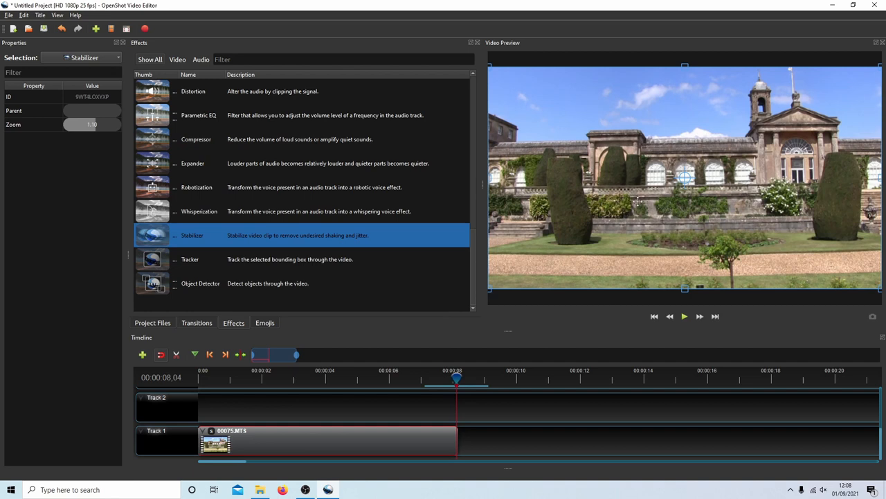
mouse_move(582, 331)
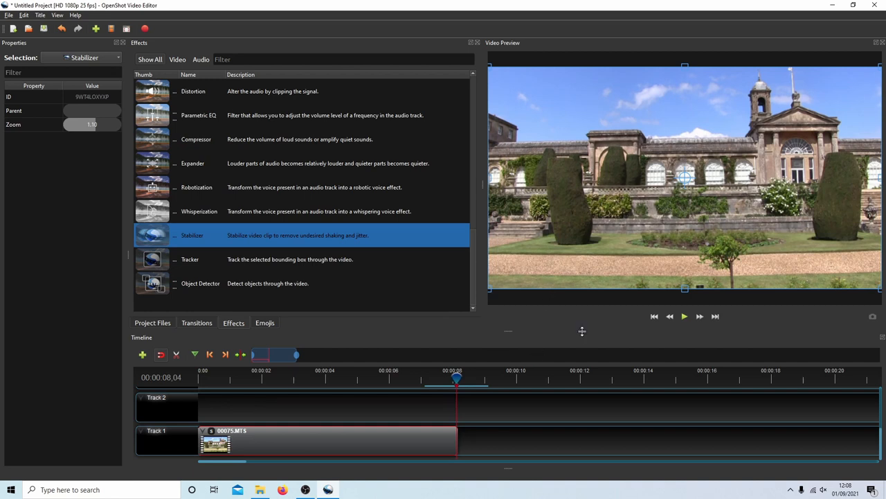
mouse_move(593, 316)
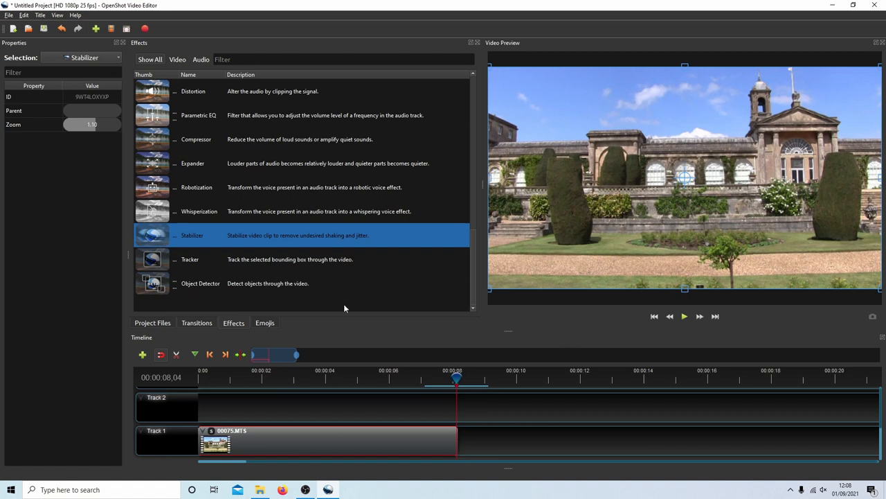
mouse_move(601, 320)
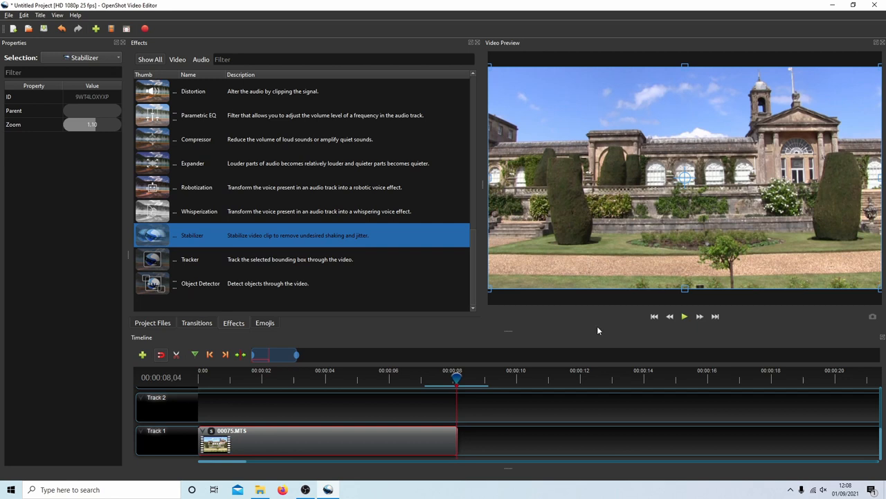
mouse_move(605, 323)
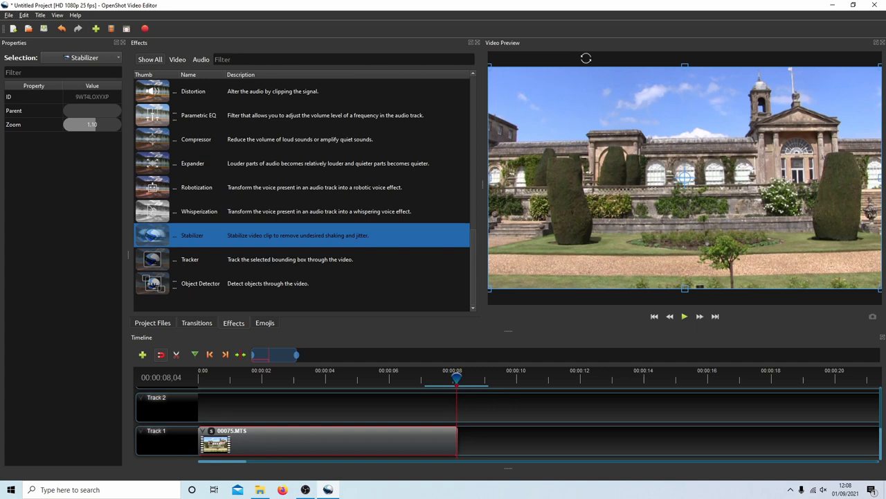
mouse_move(75, 12)
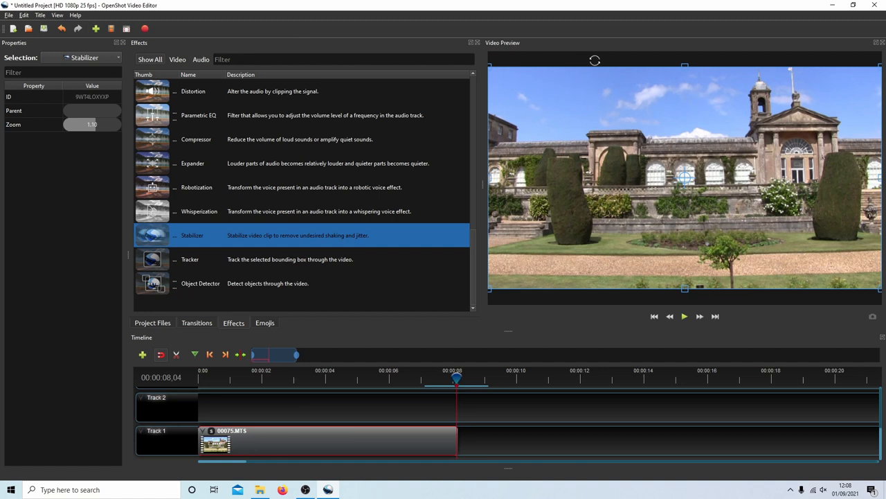
mouse_move(211, 475)
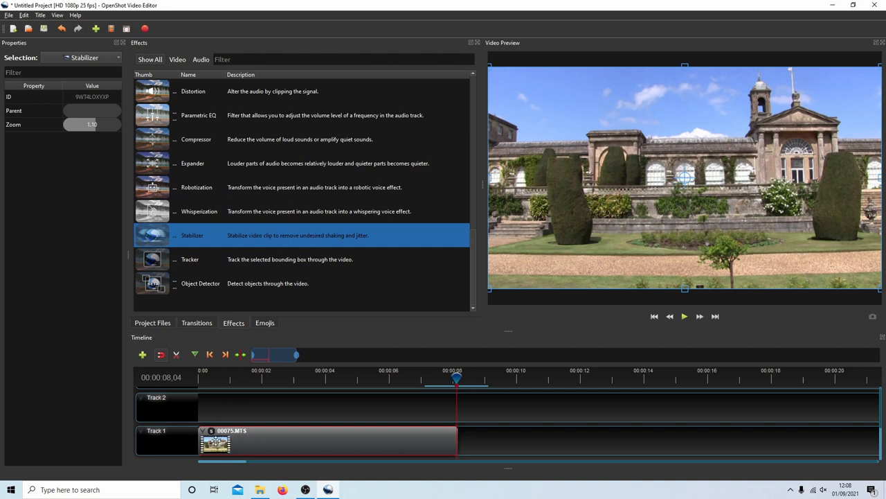
mouse_move(75, 169)
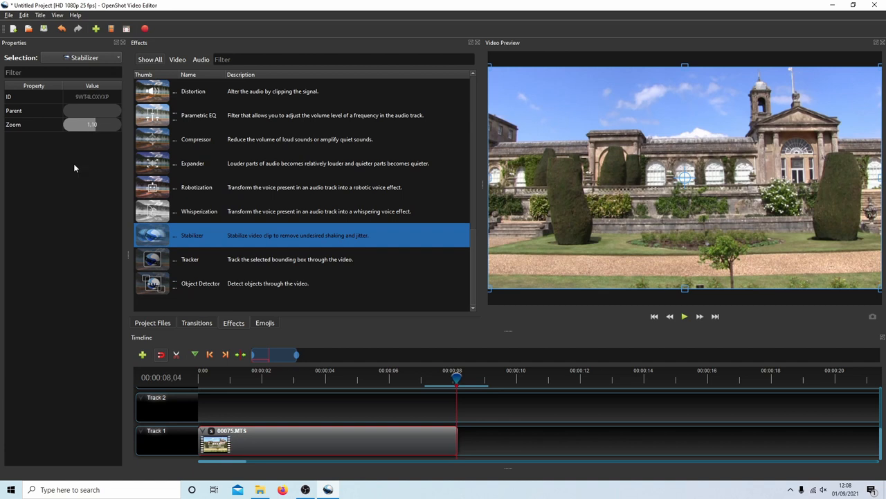
Move the playhead to 0:00 so the preview shows the clip's opening frame
left_click(654, 316)
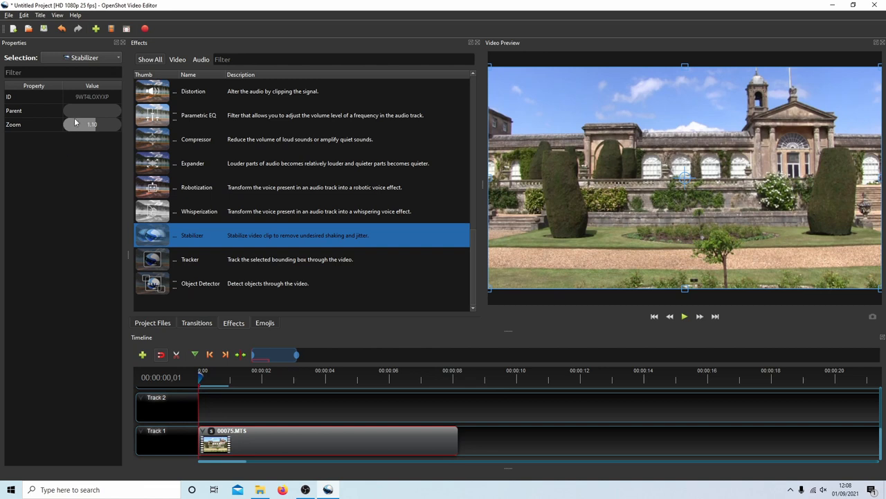
mouse_move(455, 380)
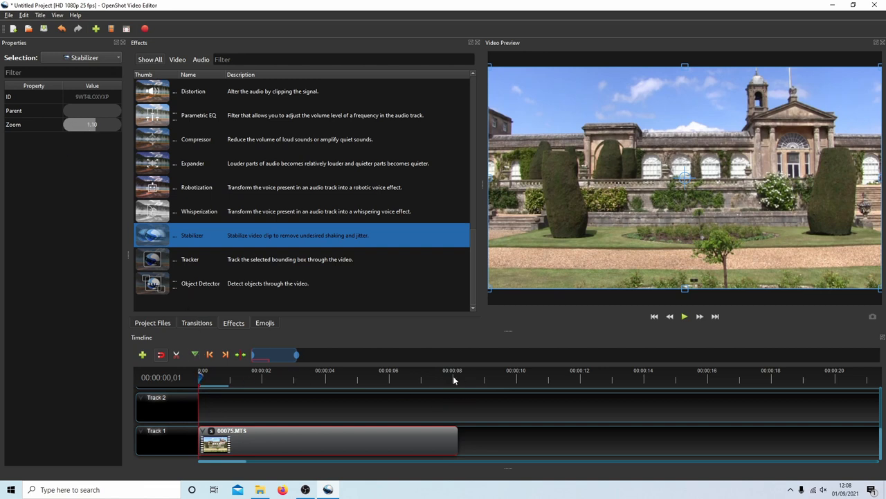
mouse_move(125, 302)
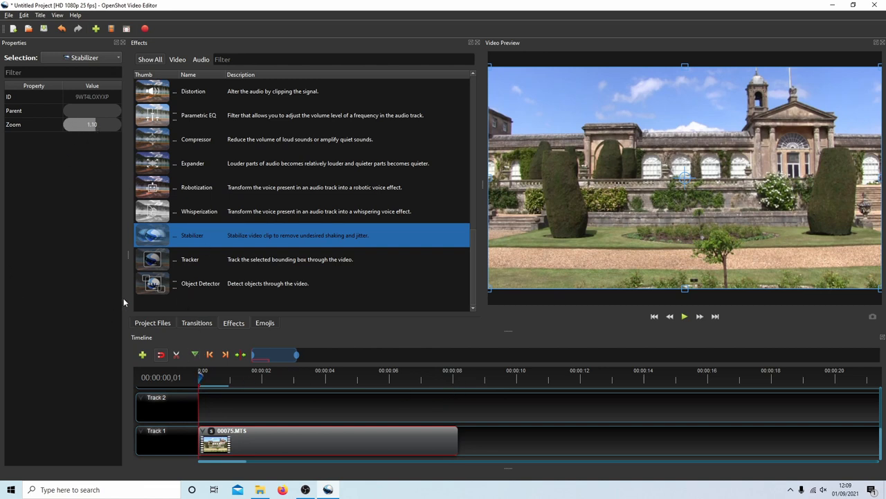
mouse_move(455, 389)
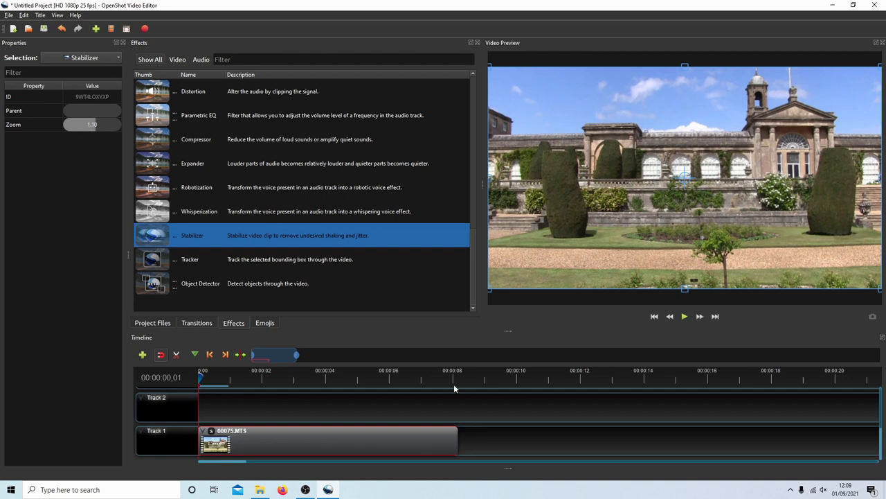
mouse_move(82, 124)
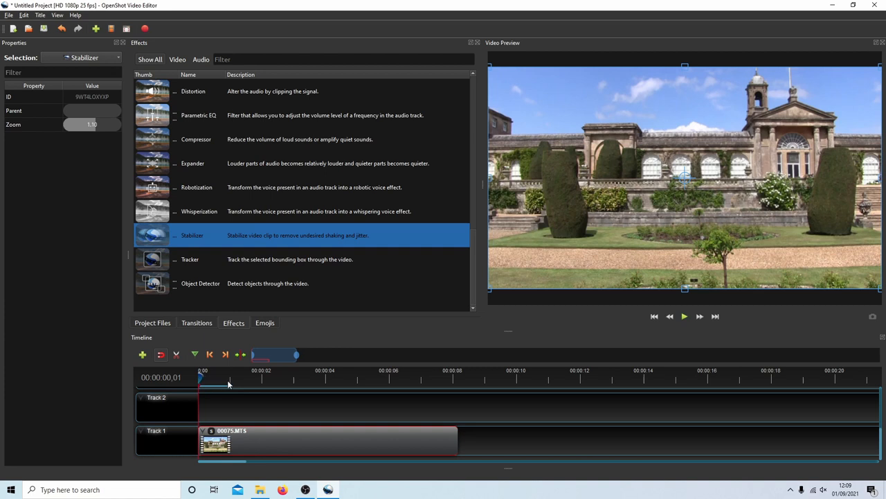
mouse_move(450, 380)
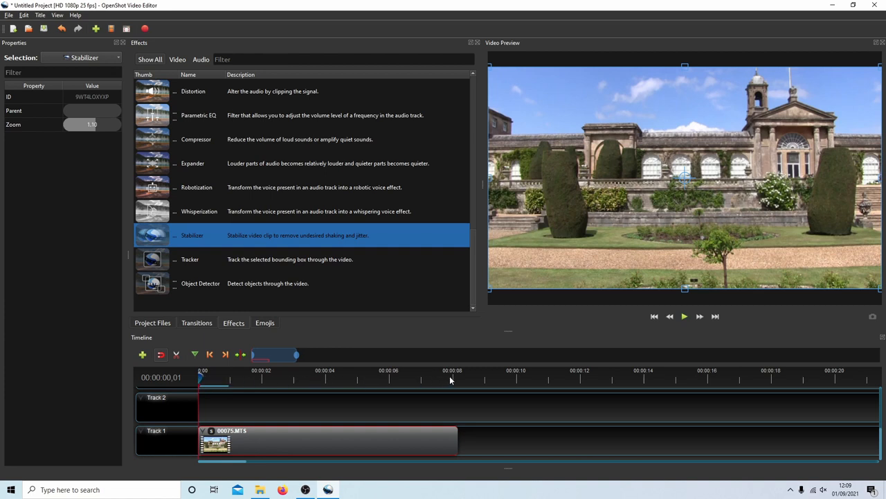
mouse_move(533, 218)
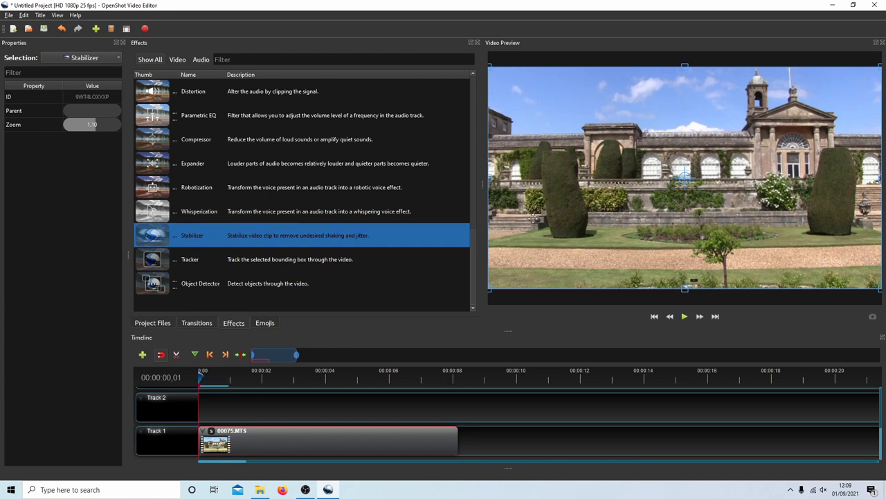
mouse_move(509, 264)
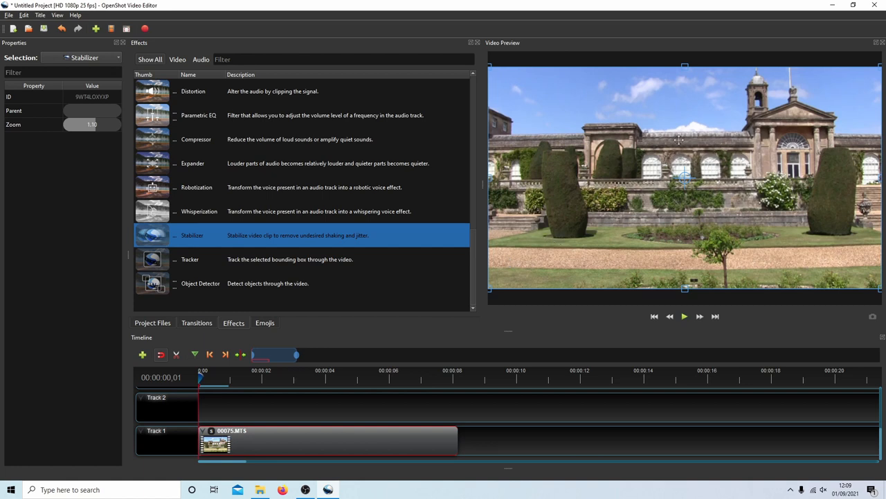
mouse_move(630, 346)
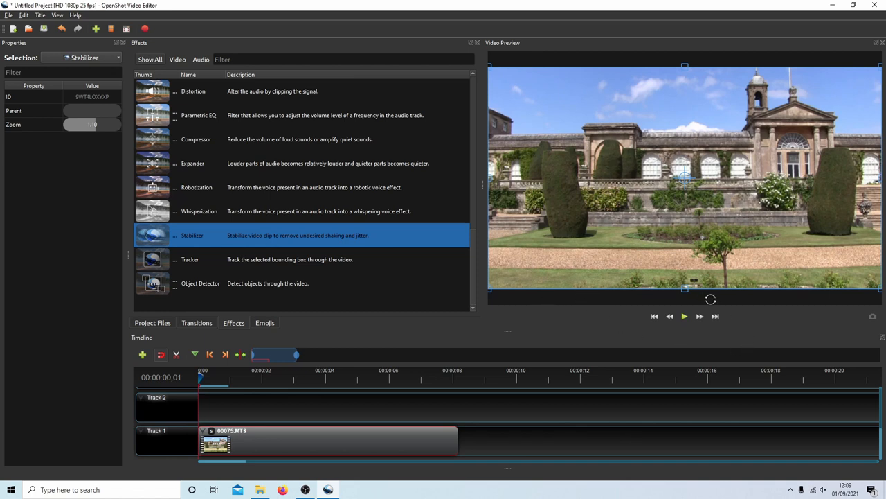
mouse_move(750, 332)
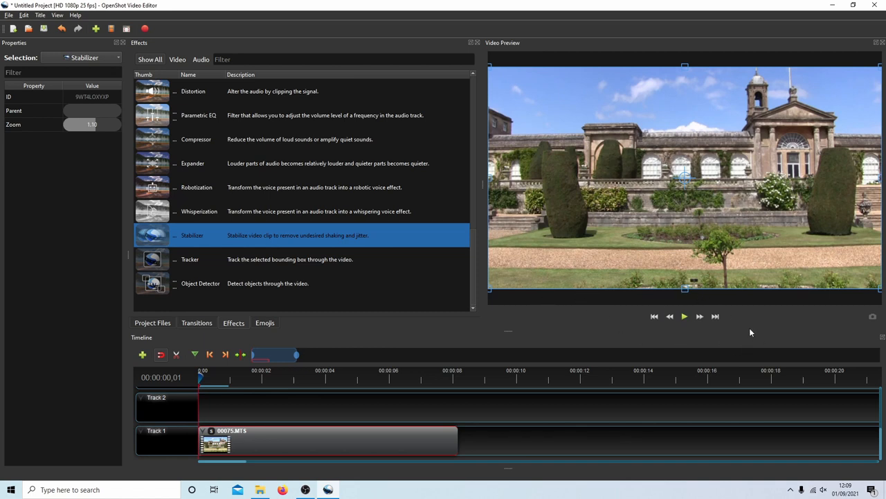
mouse_move(601, 333)
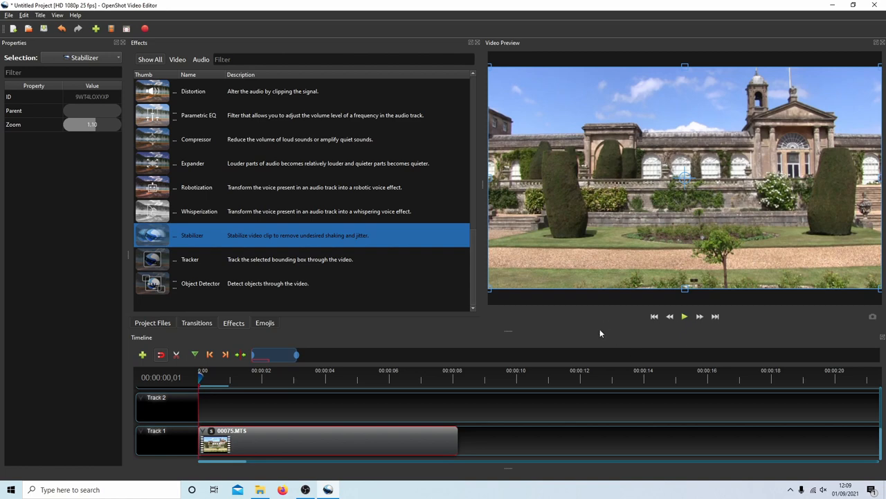